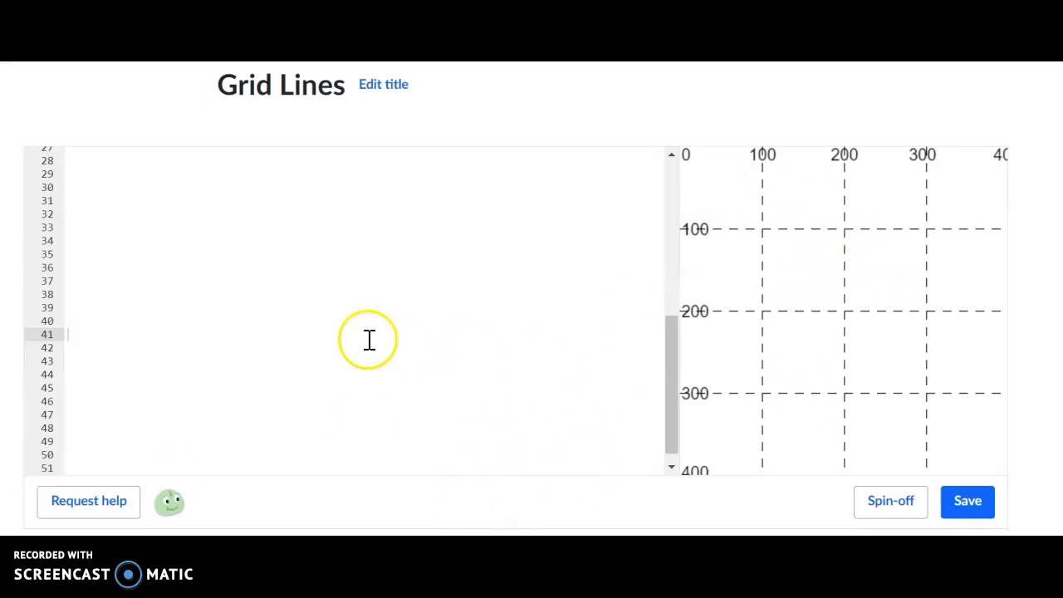
pyautogui.moveTo(220, 220)
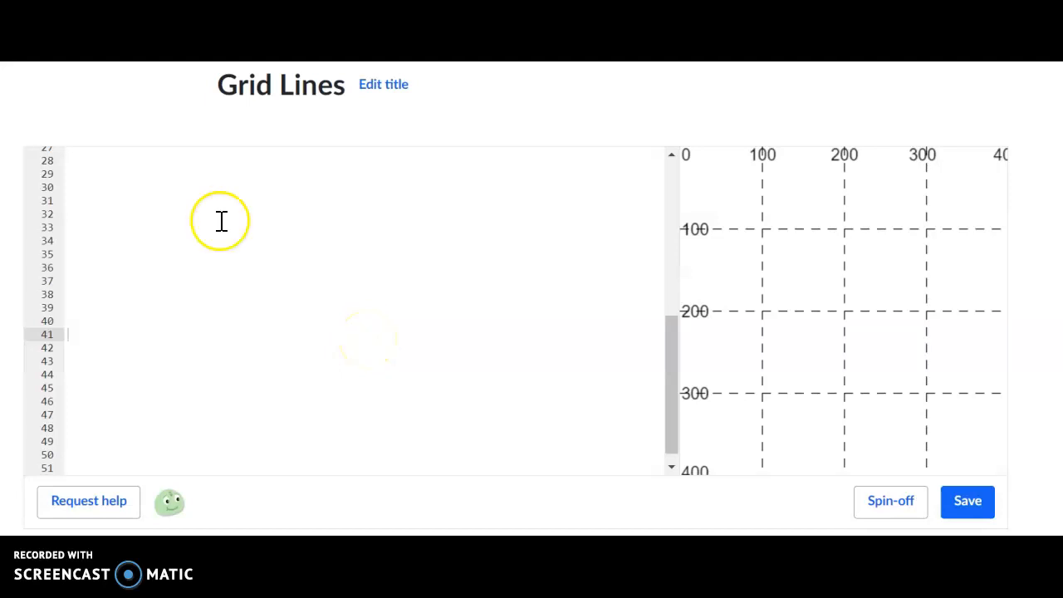
pyautogui.moveTo(939, 224)
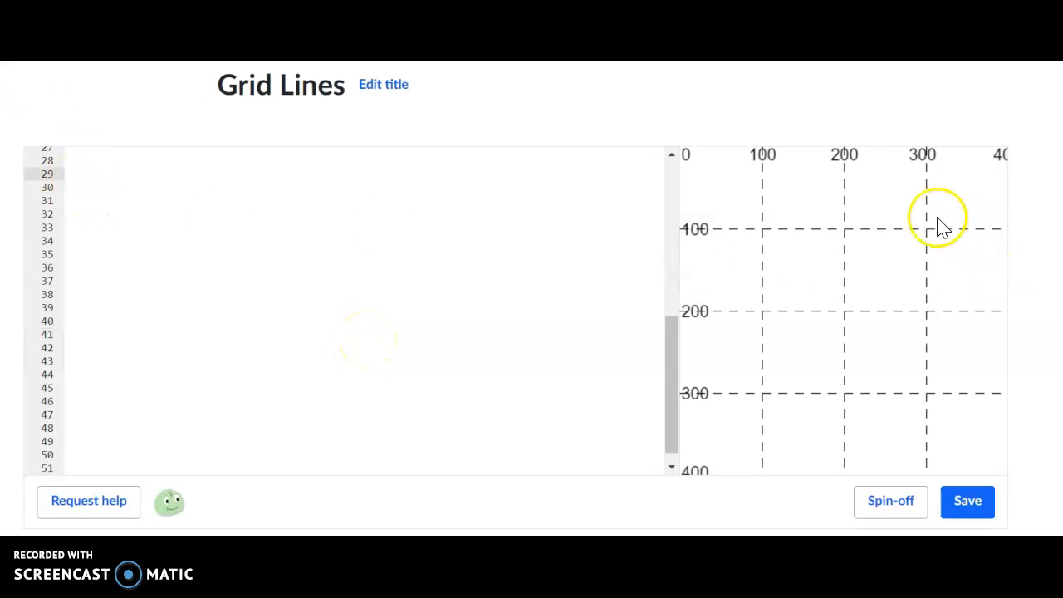
pyautogui.moveTo(443, 391)
pyautogui.write('s')
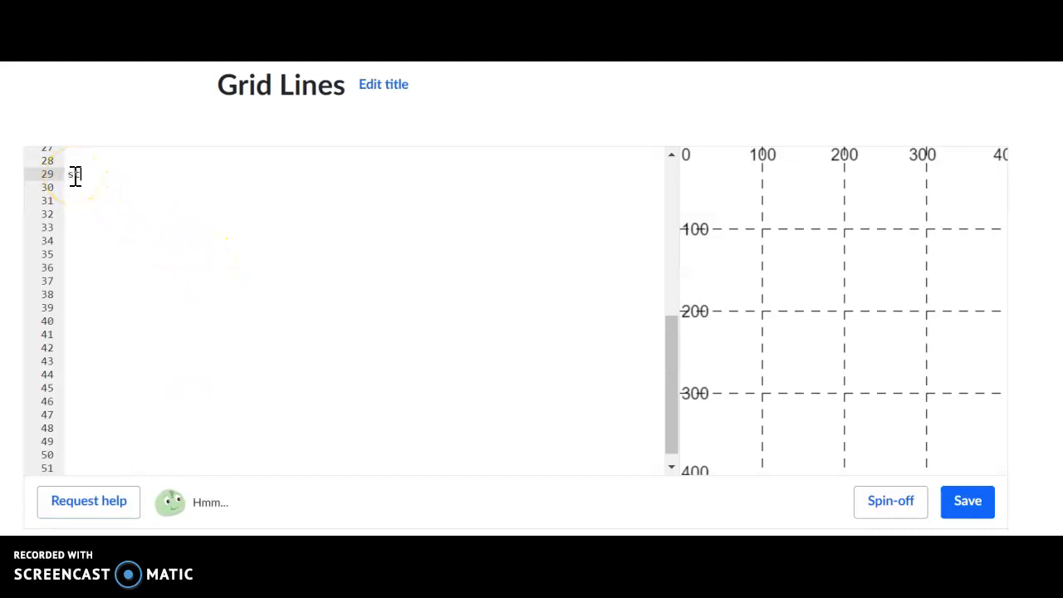
# - Complete stroke(255, 0, 0); on line 29 and add strokeWeight(5); on line 30
pyautogui.write('rro')
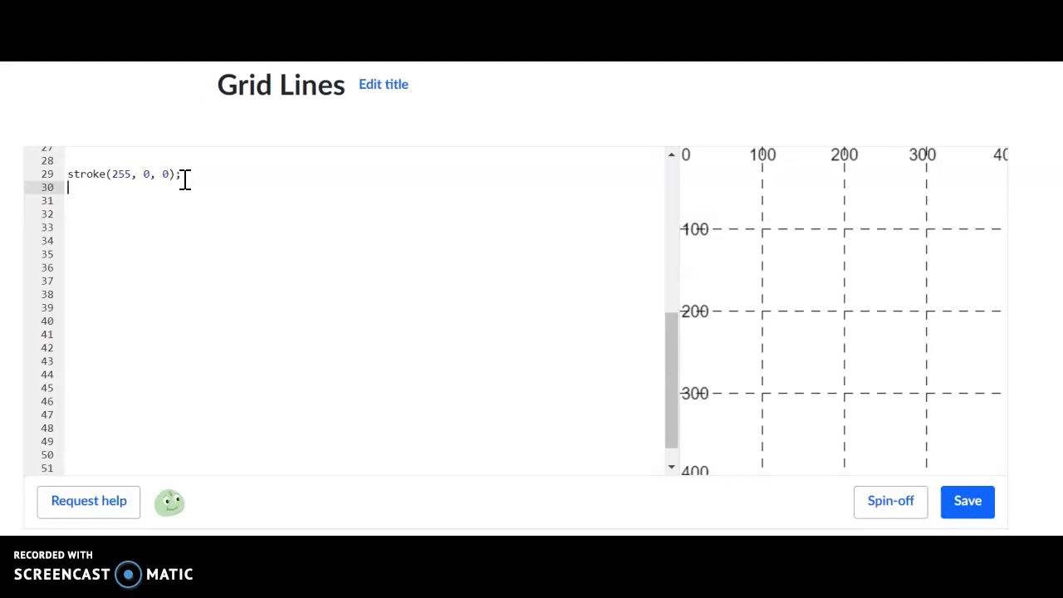
pyautogui.write('st')
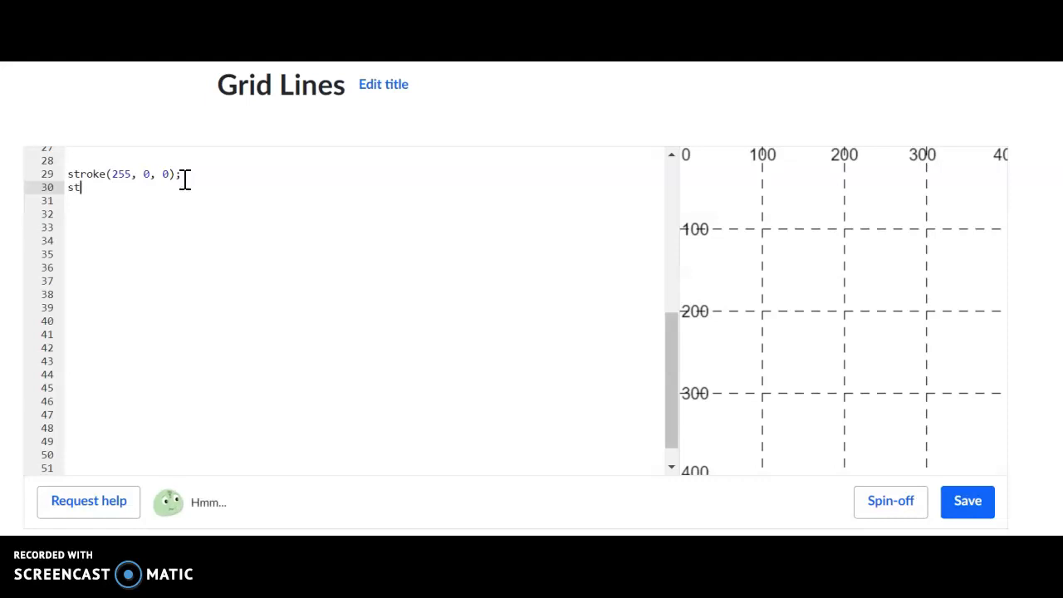
pyautogui.write('rokeW')
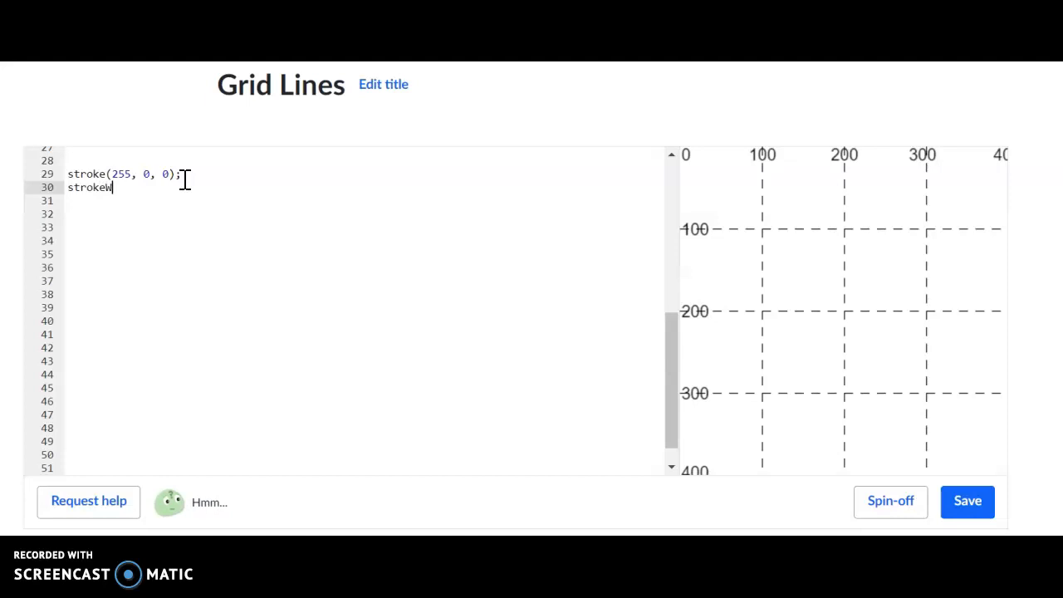
pyautogui.write('eight')
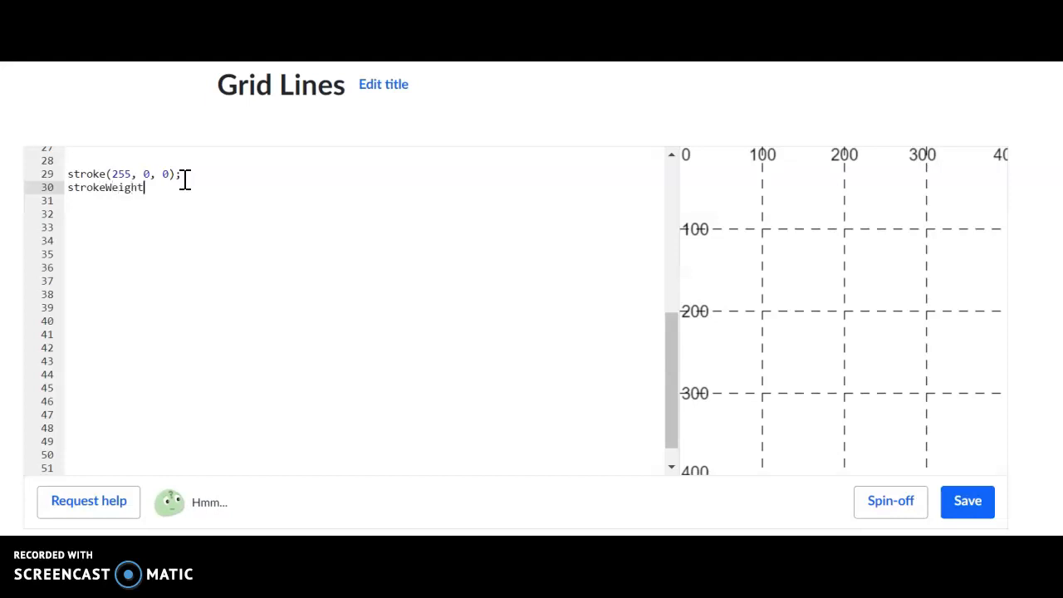
pyautogui.write('(5);')
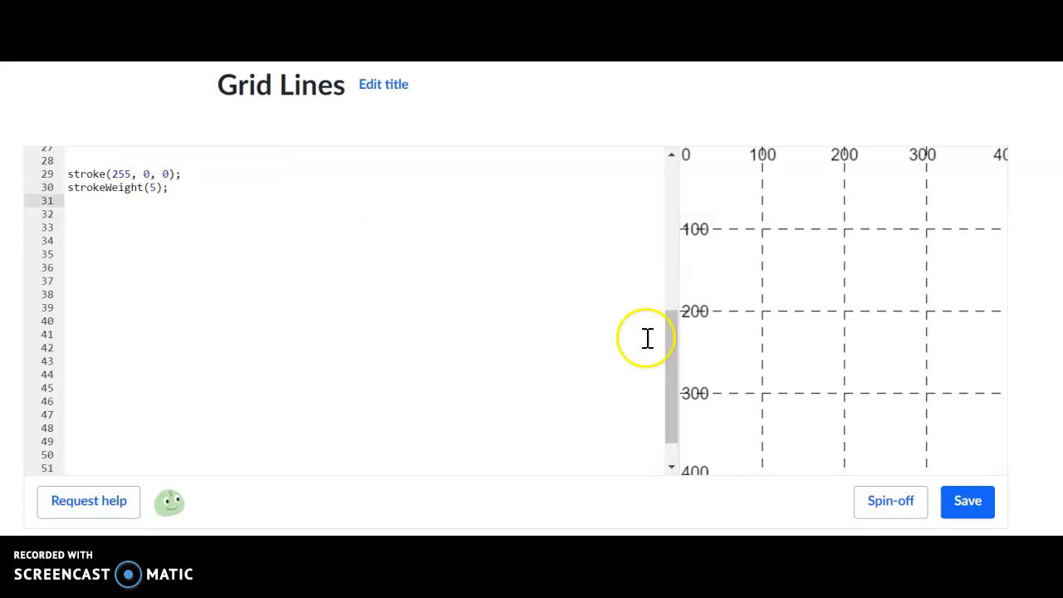
pyautogui.moveTo(781, 237)
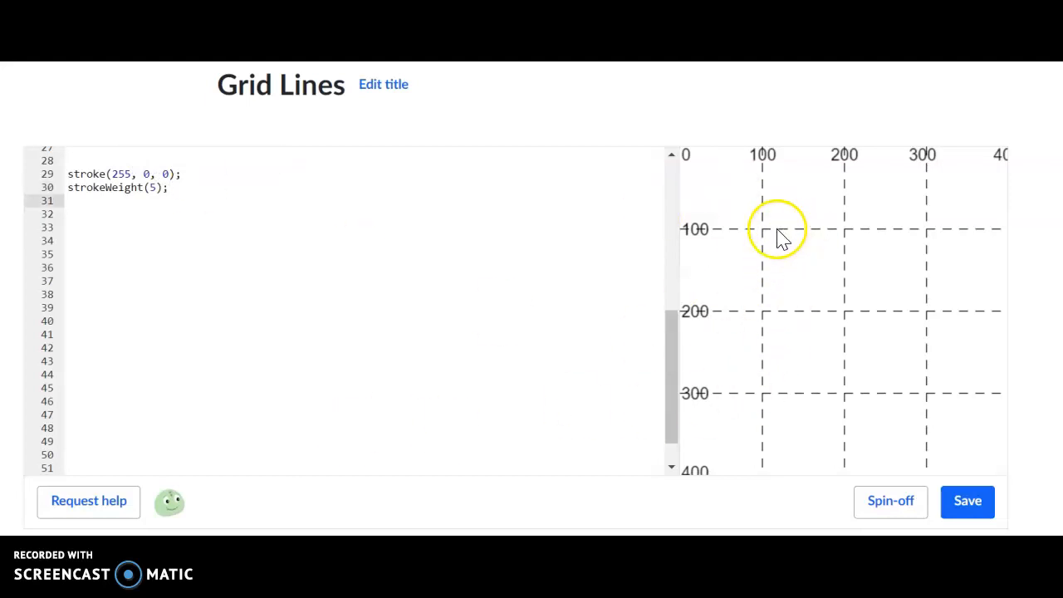
pyautogui.moveTo(762, 241)
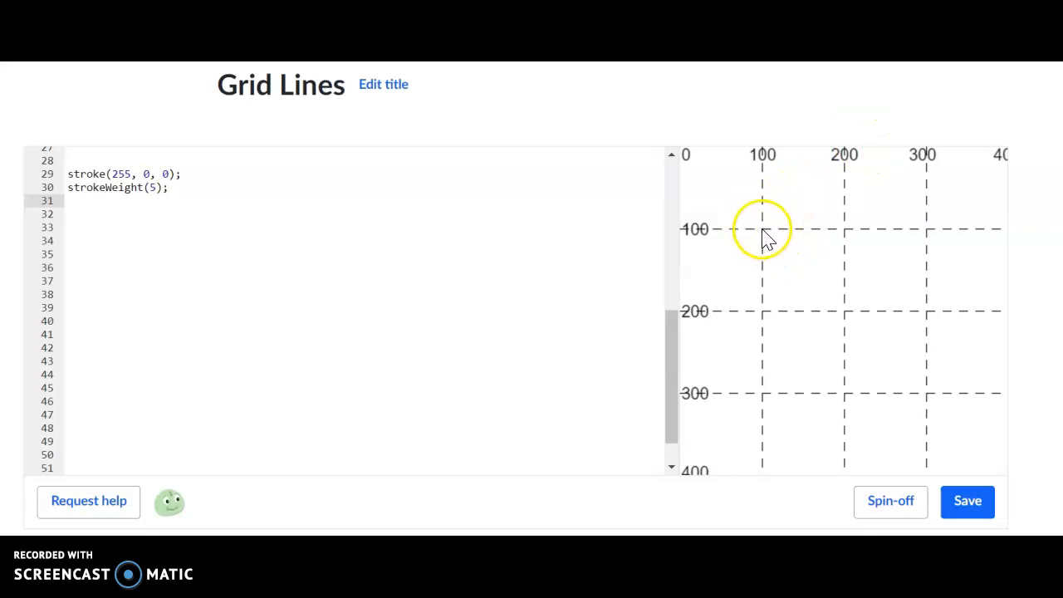
pyautogui.moveTo(765, 174)
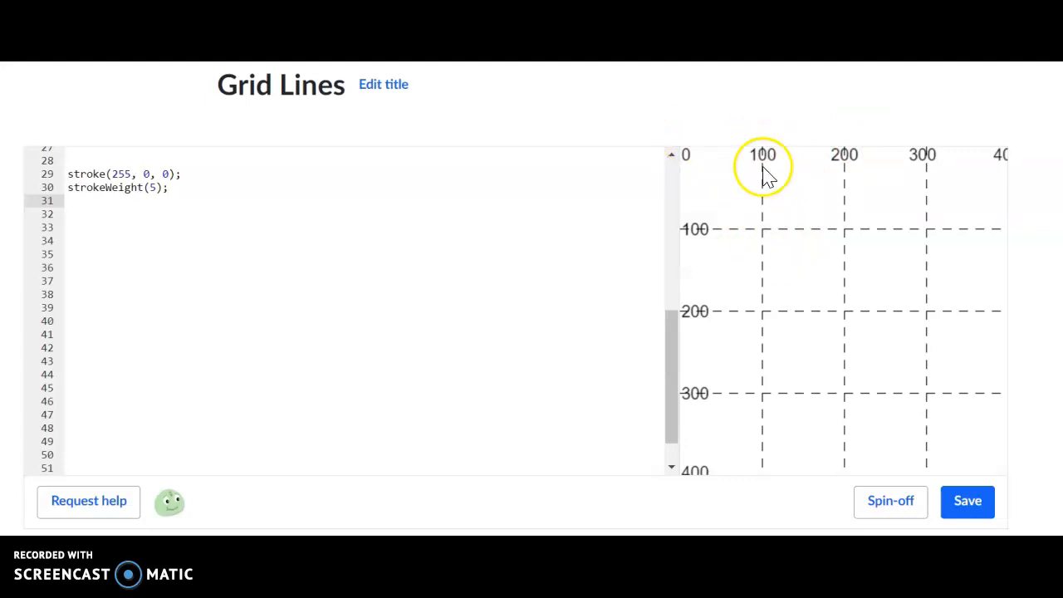
pyautogui.moveTo(763, 230)
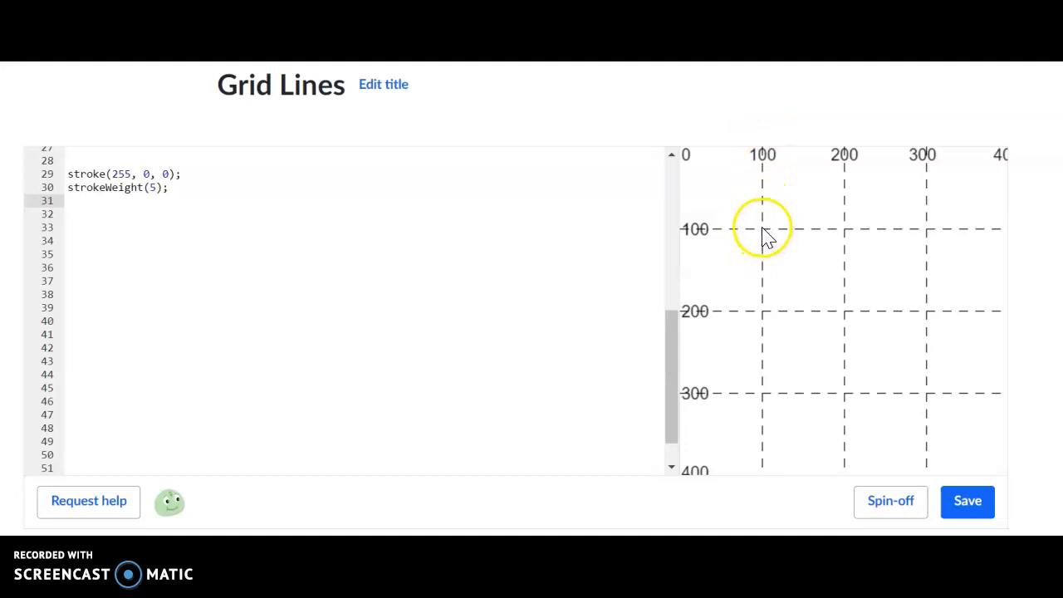
pyautogui.moveTo(930, 399)
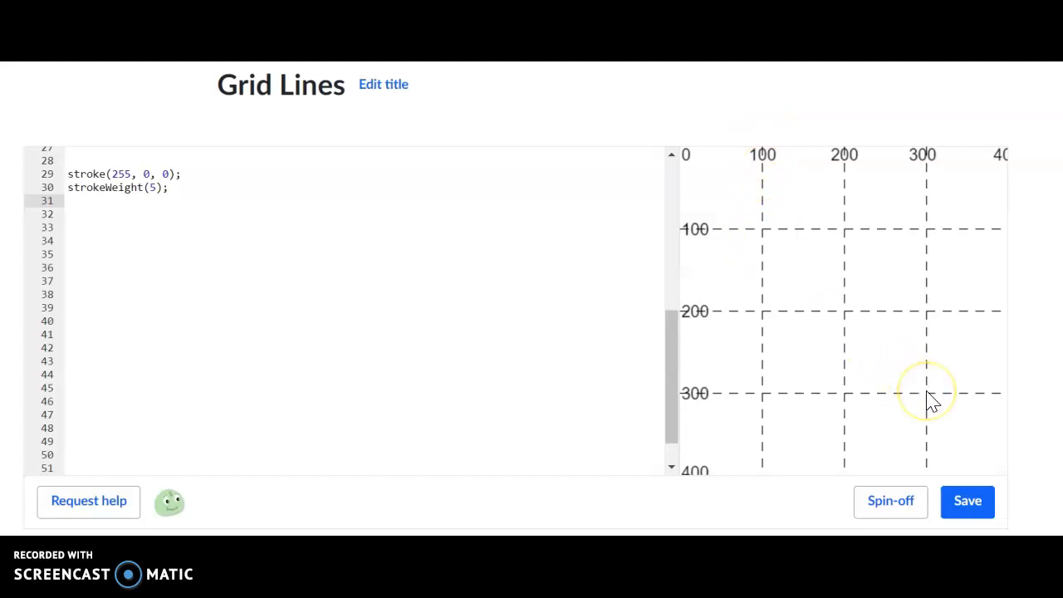
pyautogui.moveTo(931, 233)
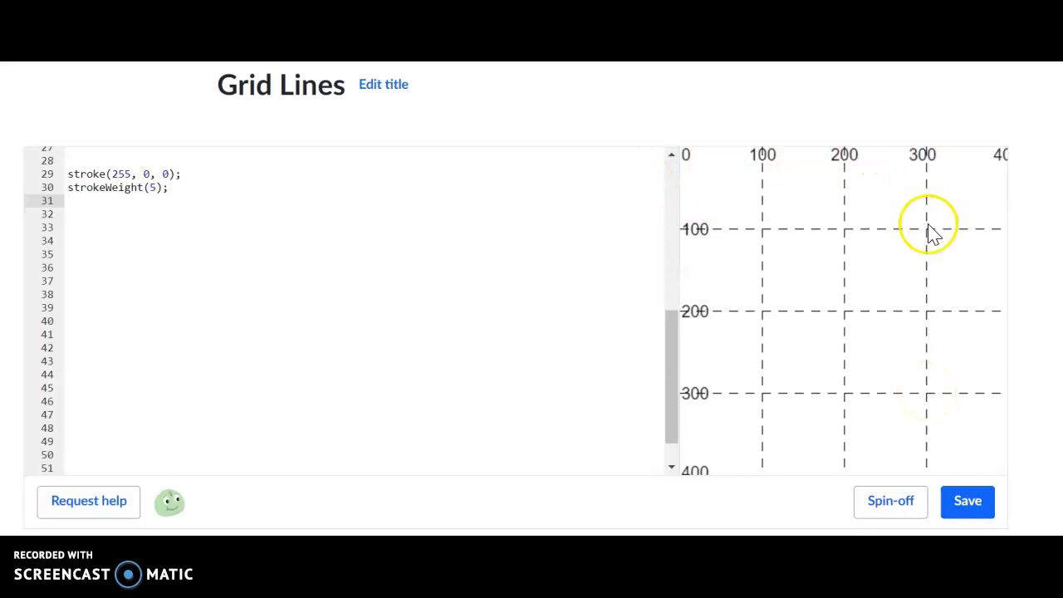
pyautogui.moveTo(768, 241)
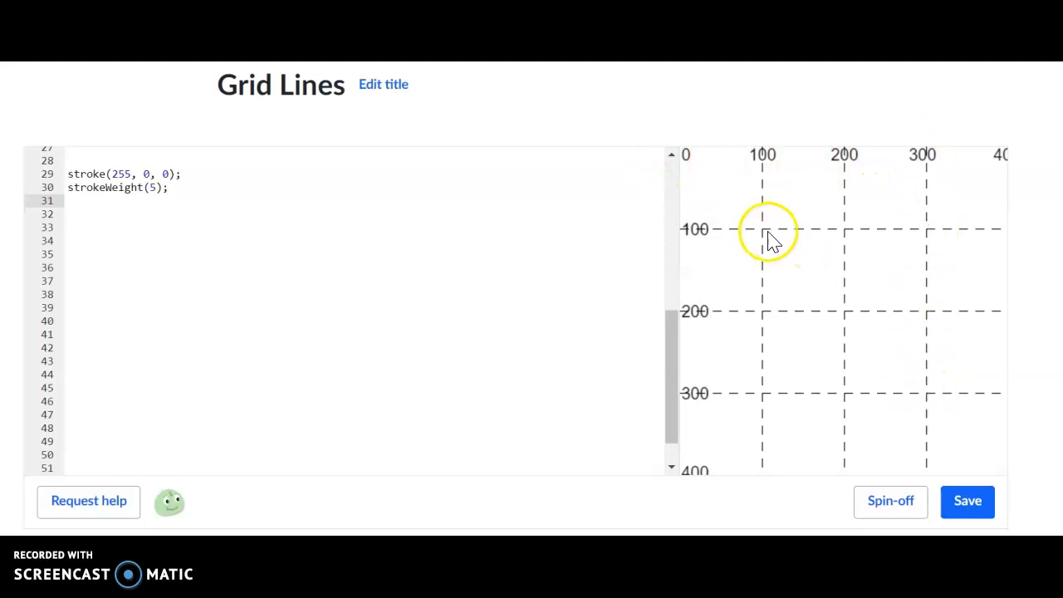
pyautogui.moveTo(935, 395)
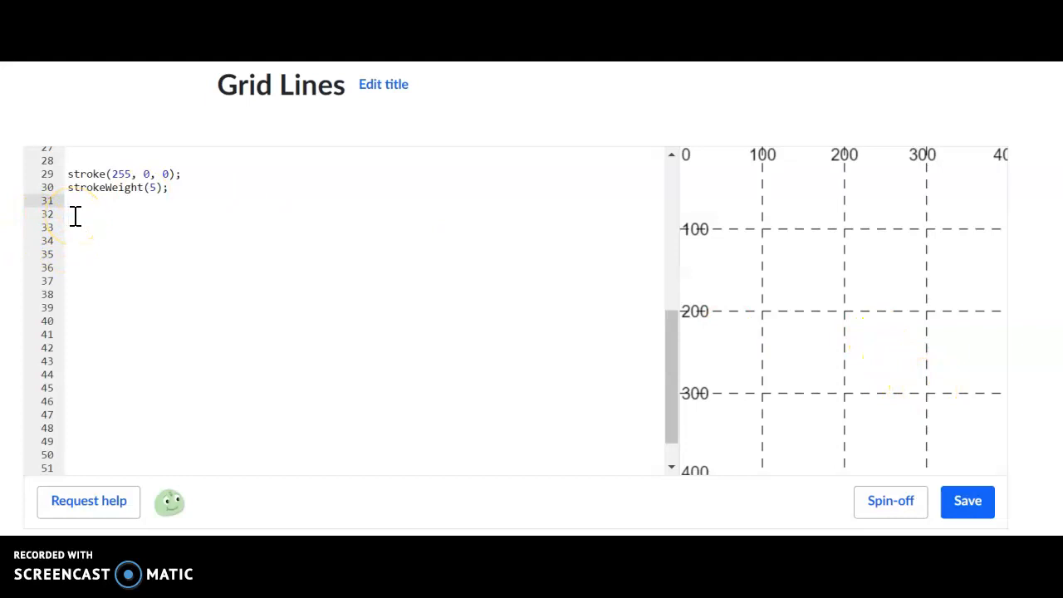
# - Add line(100, 100, 300, 300); on line 31 to draw the thick red diagonal
pyautogui.click(70, 201)
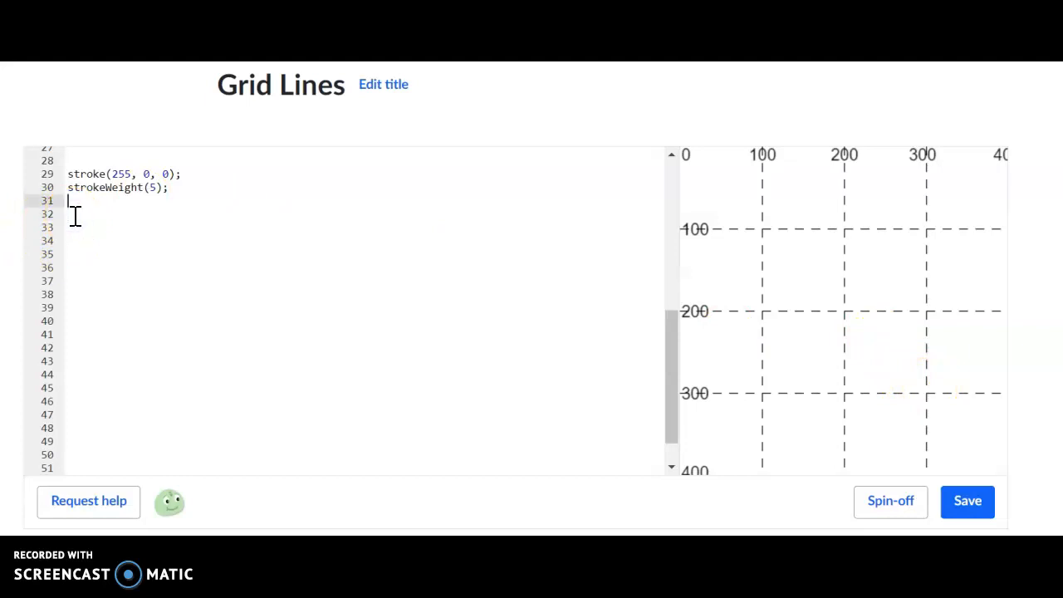
pyautogui.write('line(')
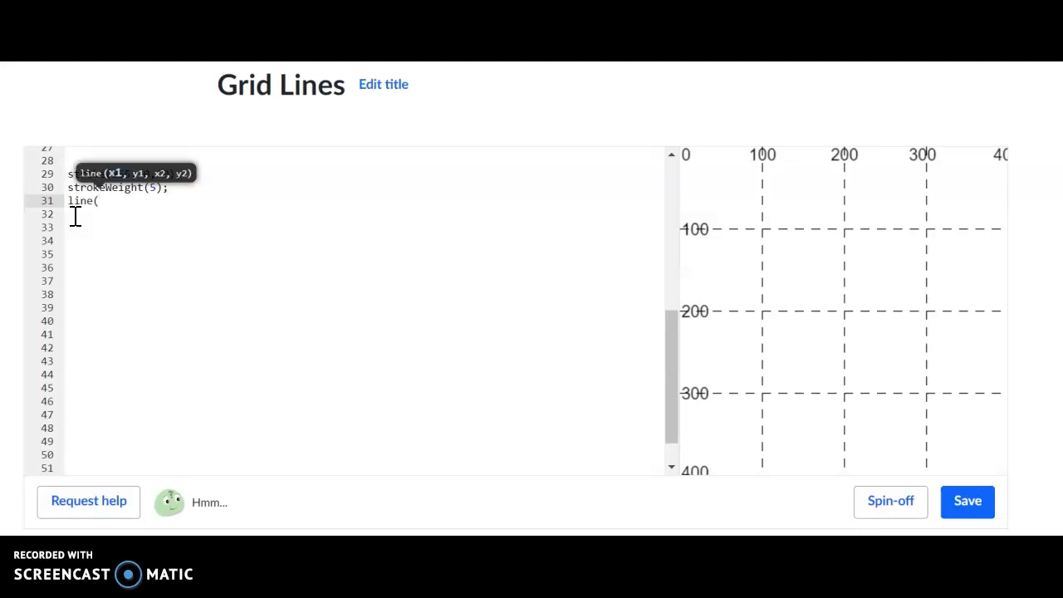
pyautogui.write('1')
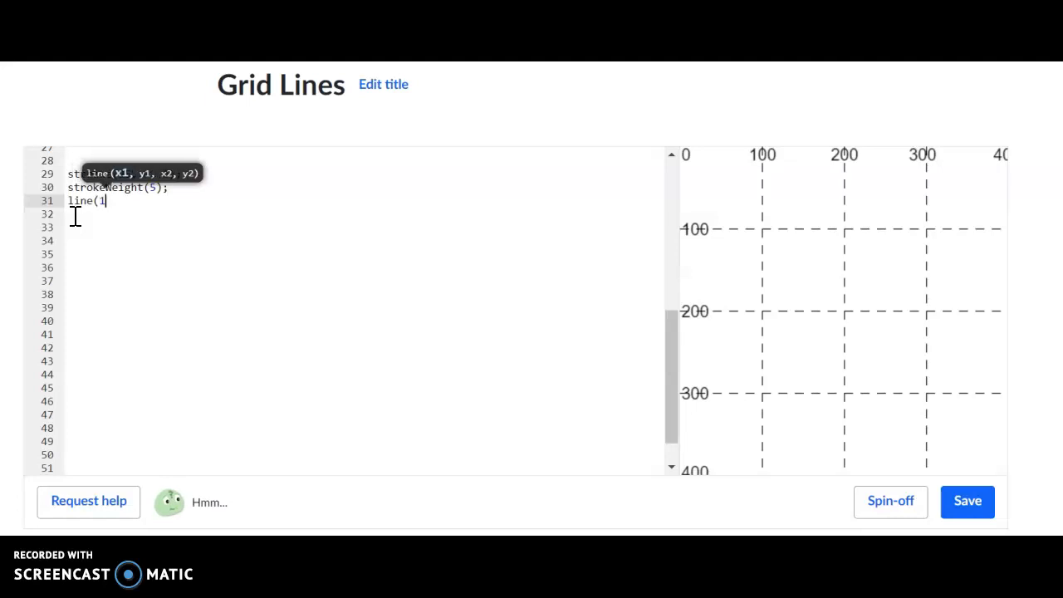
pyautogui.write('00,')
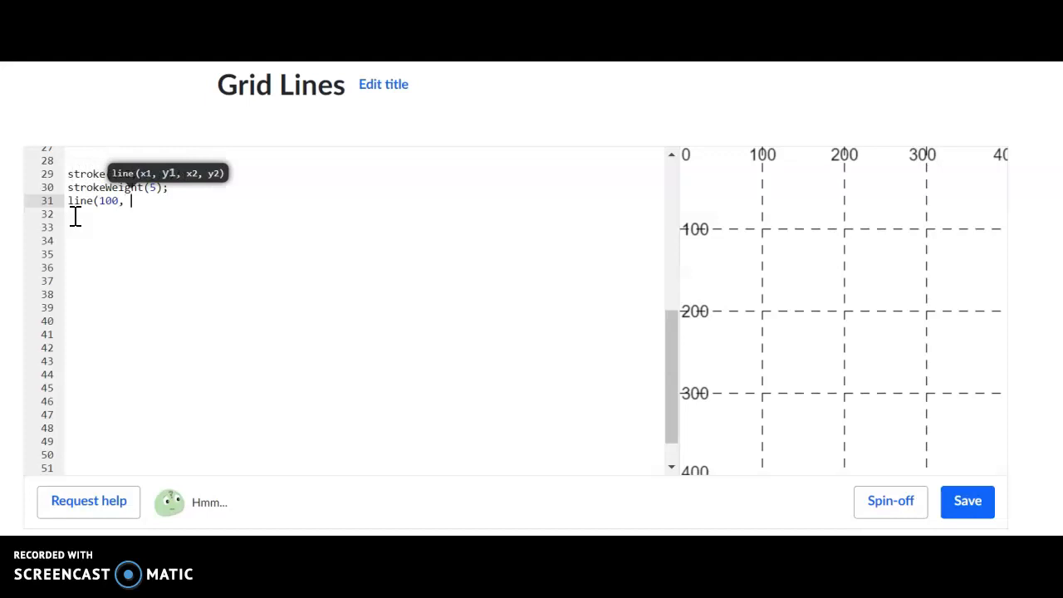
pyautogui.write('100,')
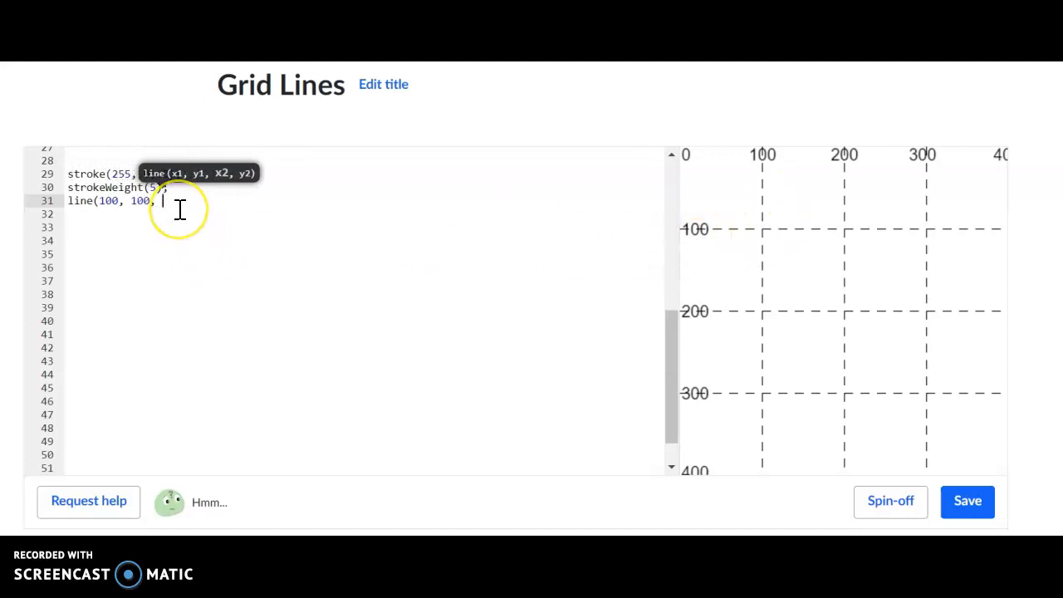
pyautogui.write('300')
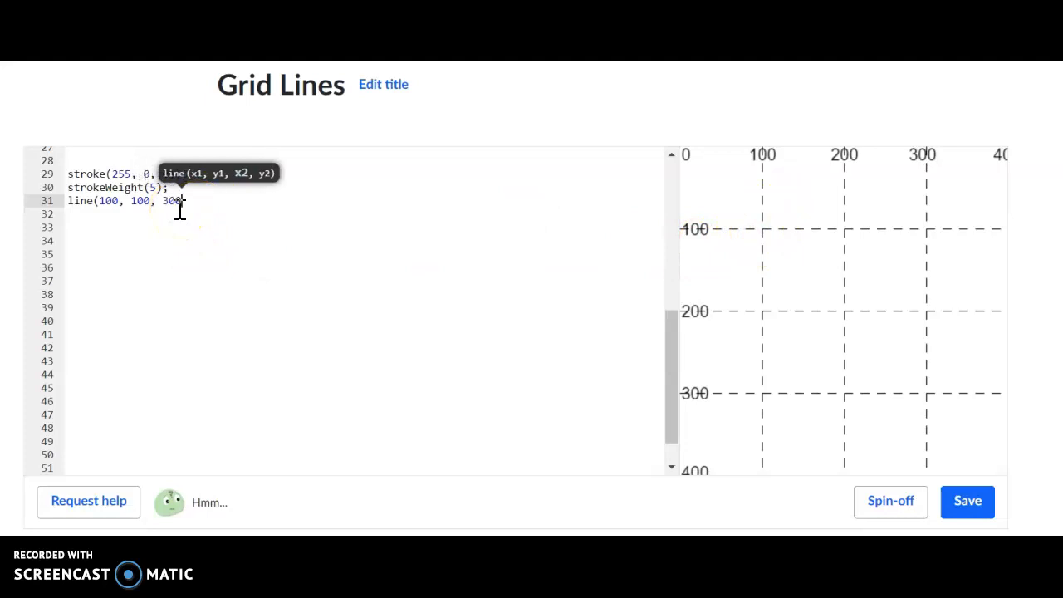
pyautogui.write(', 3')
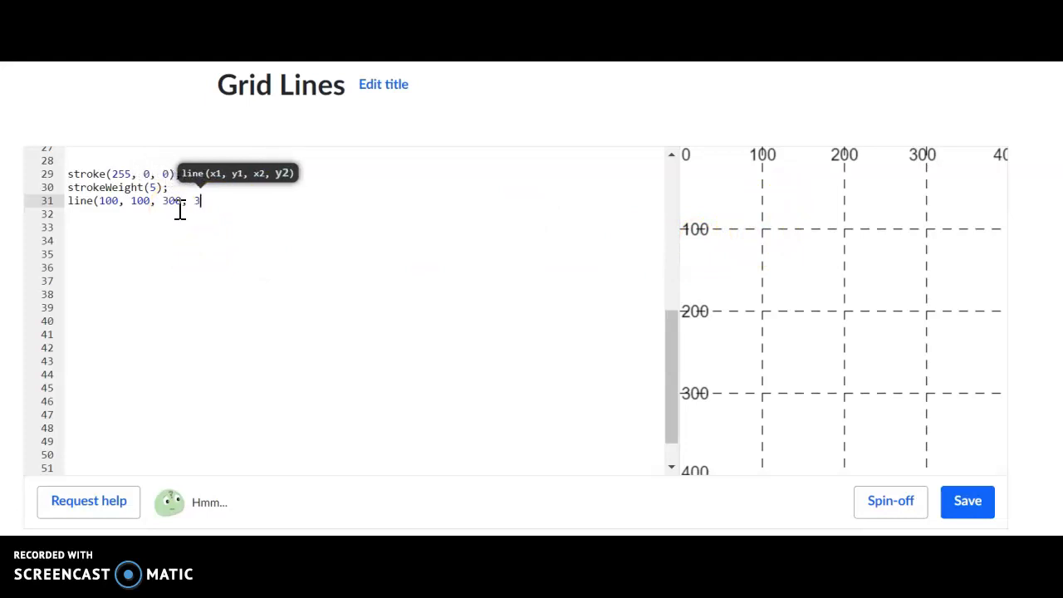
pyautogui.write('300);')
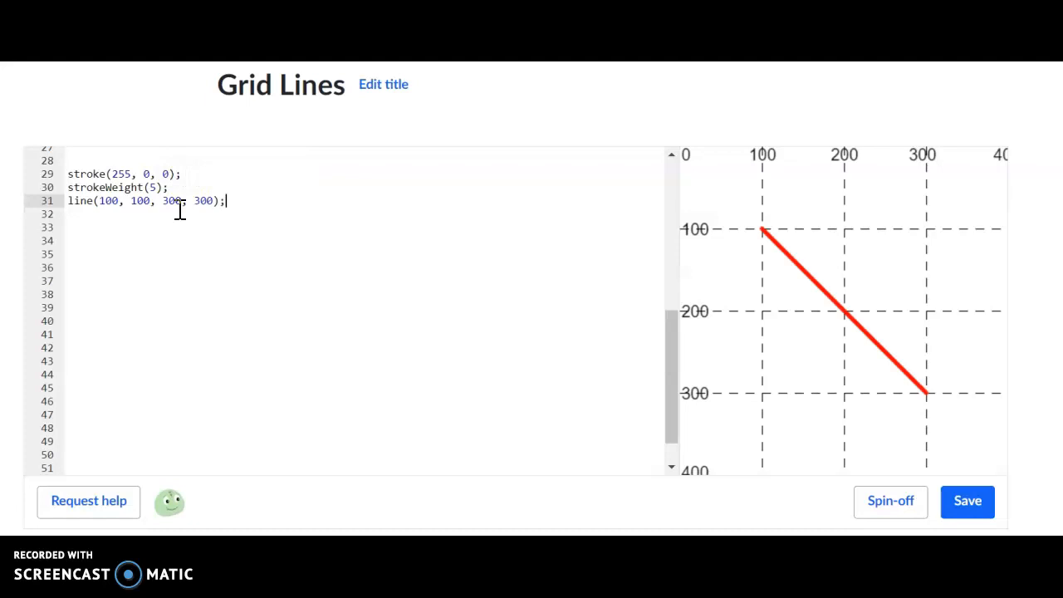
pyautogui.moveTo(931, 395)
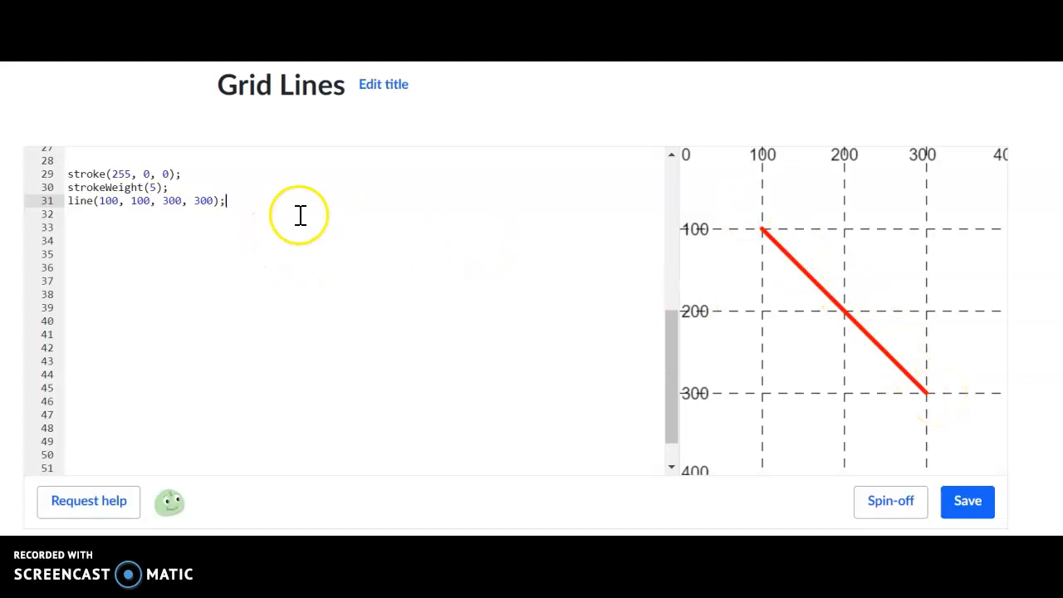
pyautogui.moveTo(476, 168)
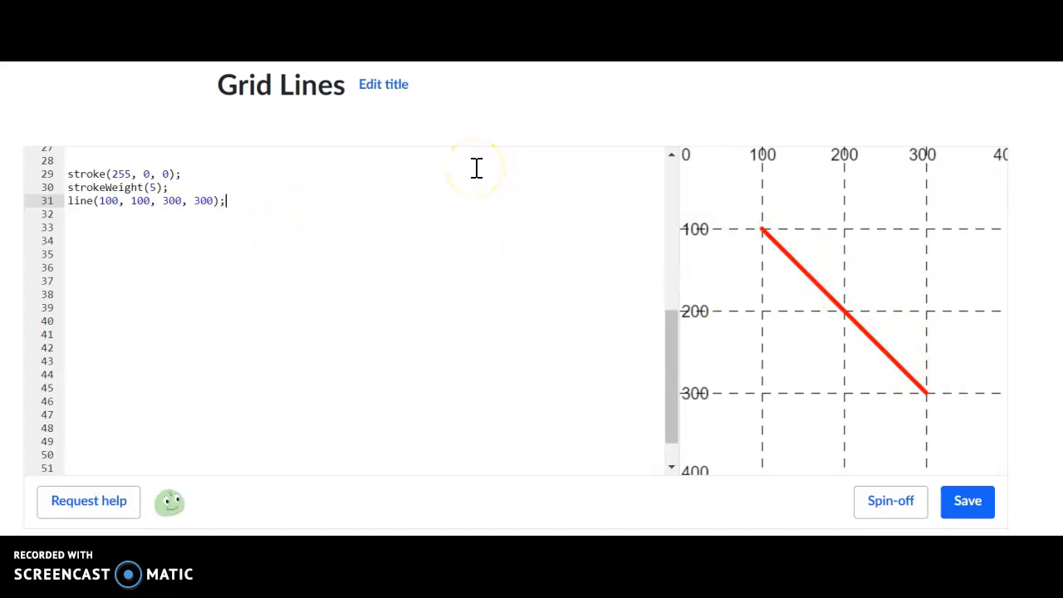
# - Append the comment //red line to line 31 and begin the next statement
pyautogui.write('//')
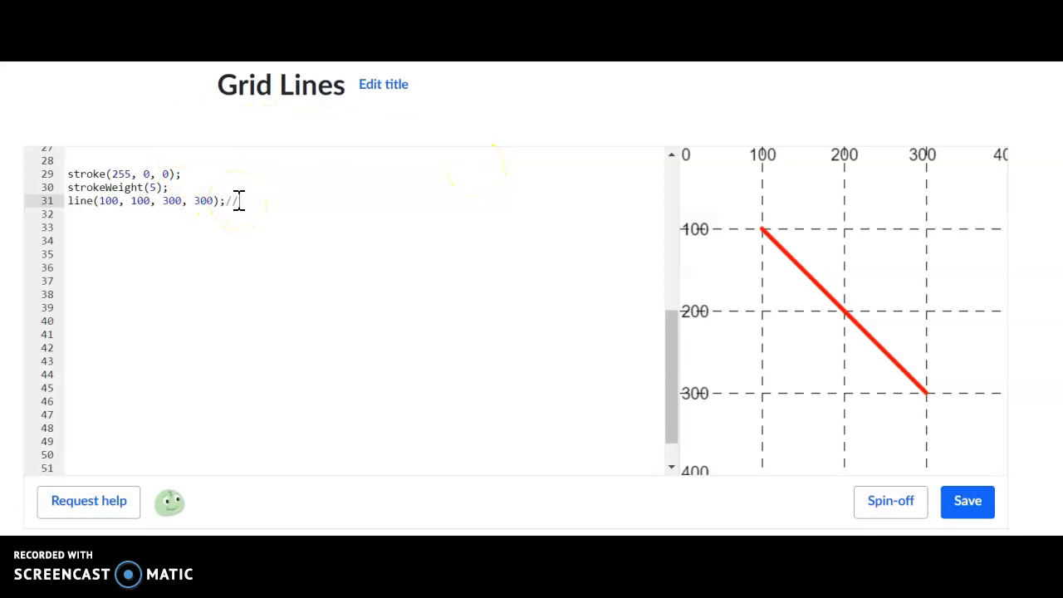
pyautogui.write('red line')
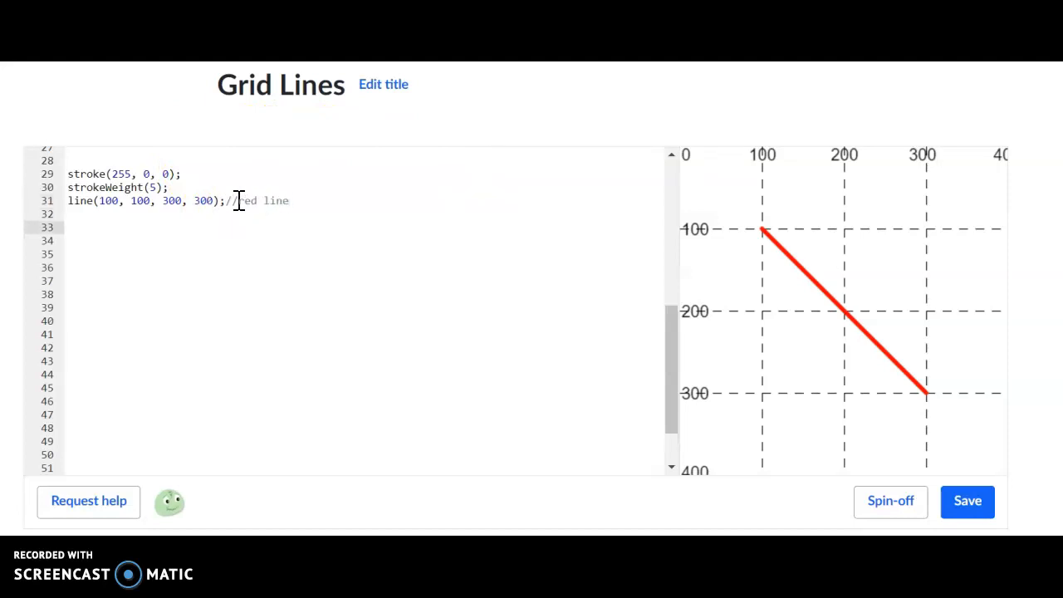
pyautogui.write('str')
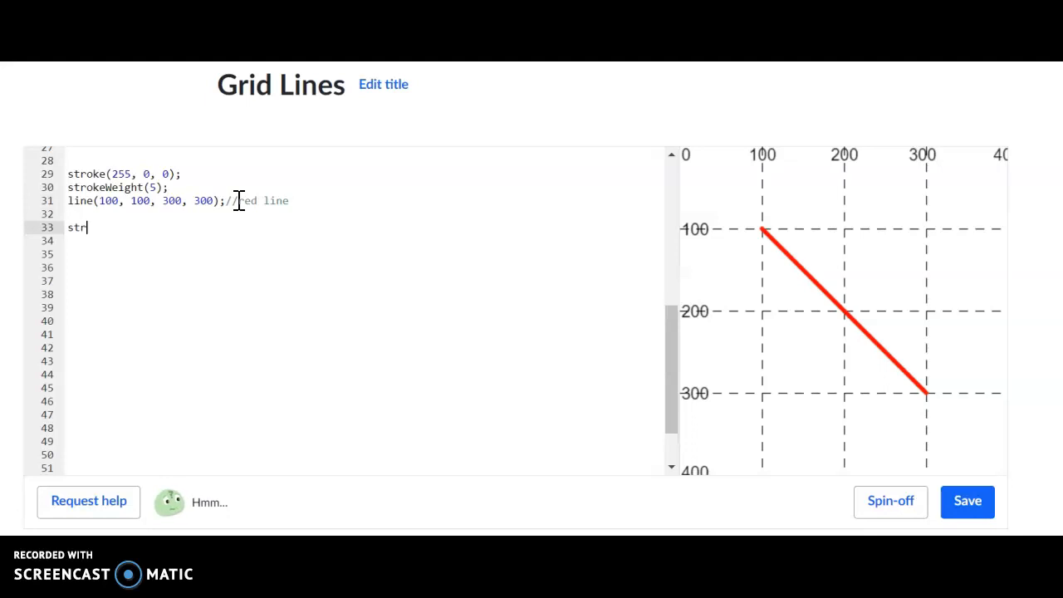
# - Add a stroke statement on line 33 and pick blue (0, 128, 255) from the colour picker
pyautogui.write('roke(255, 0, 0);')
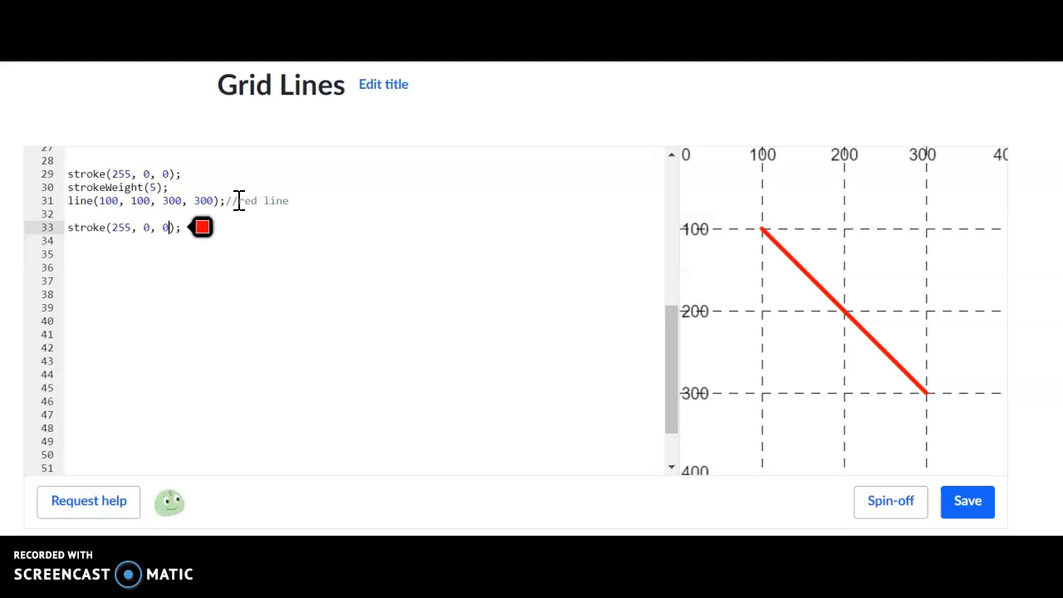
pyautogui.click(201, 227)
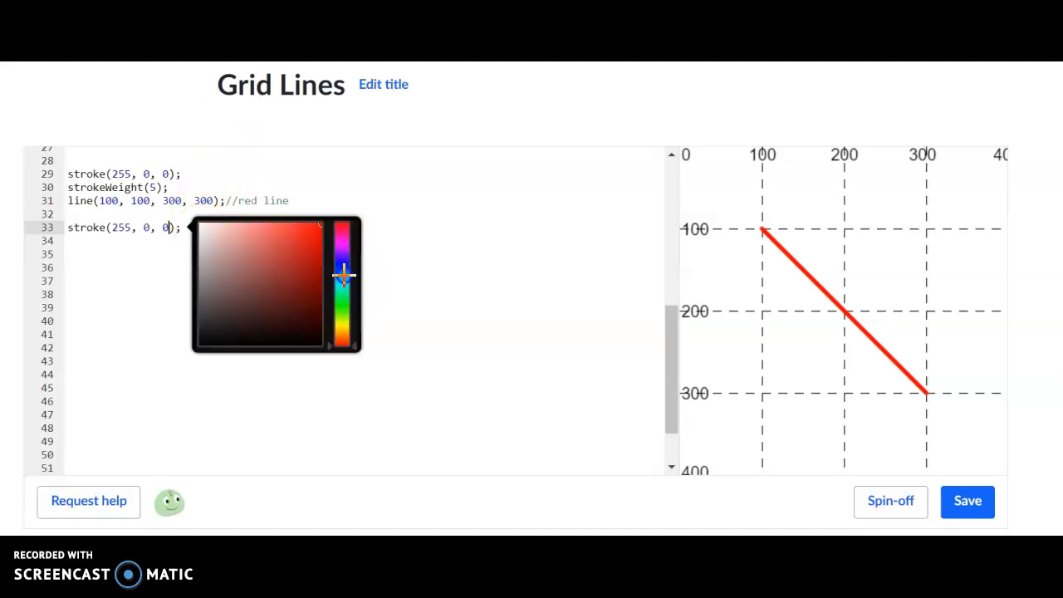
pyautogui.click(342, 276)
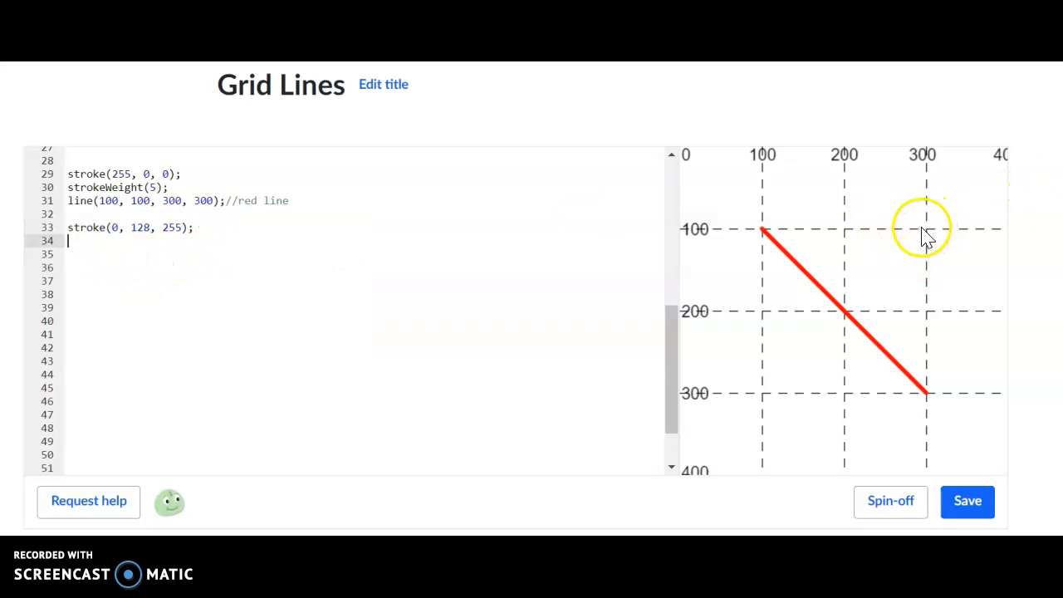
pyautogui.moveTo(744, 170)
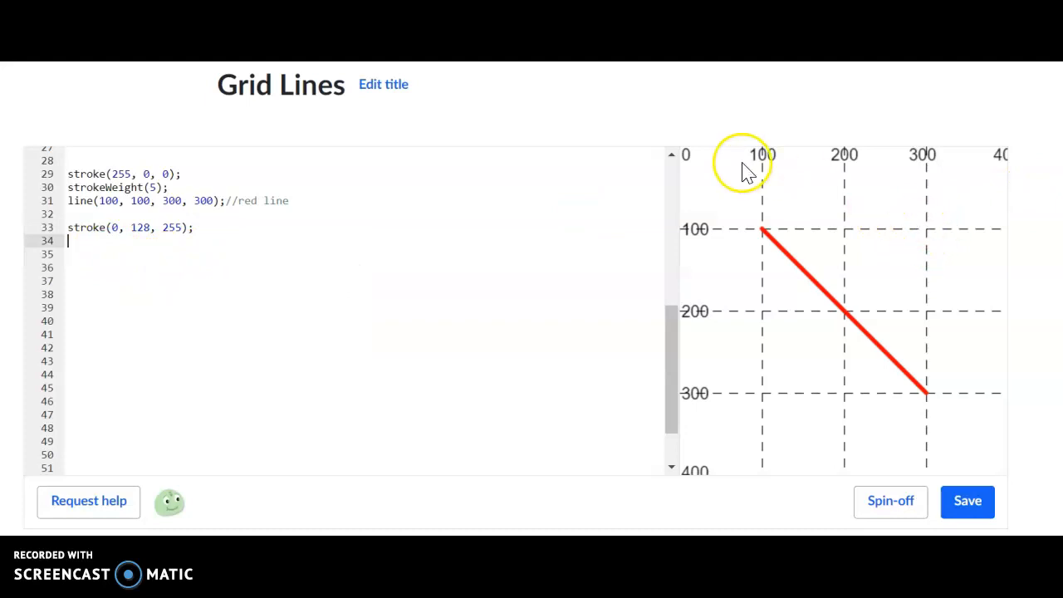
pyautogui.moveTo(926, 232)
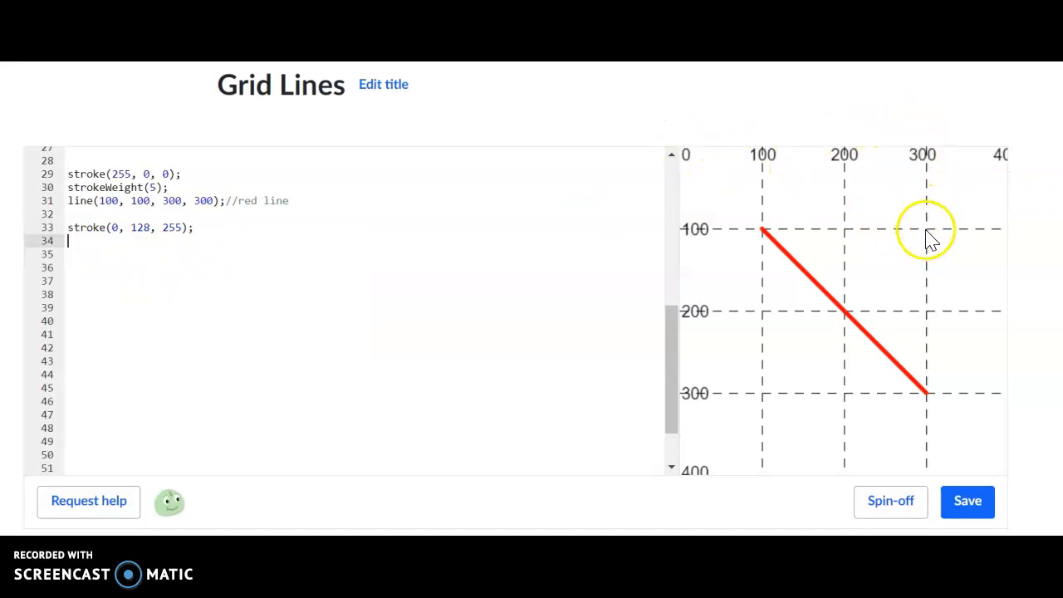
pyautogui.moveTo(781, 391)
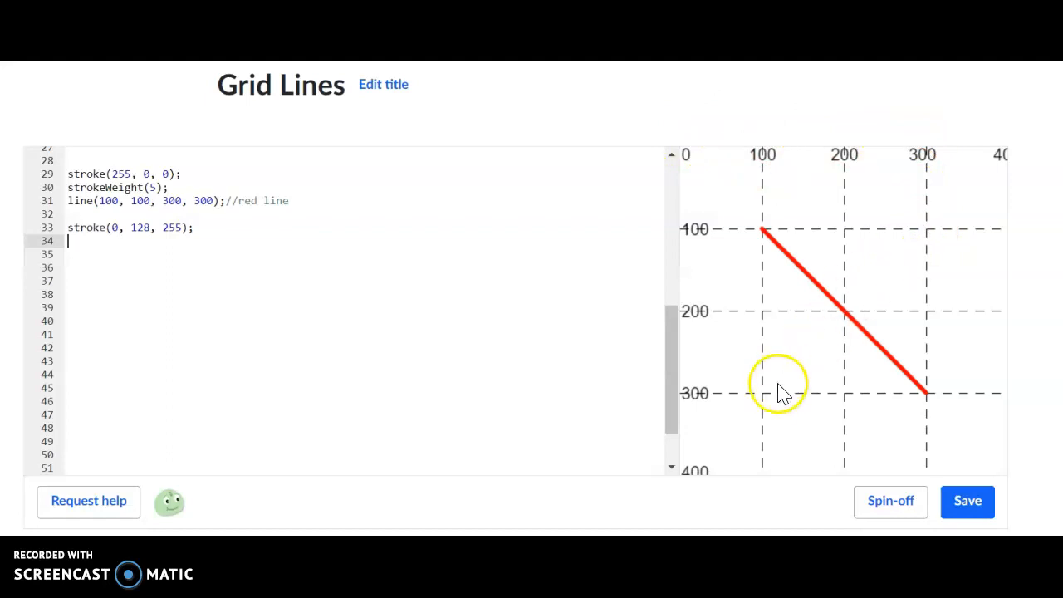
pyautogui.moveTo(715, 233)
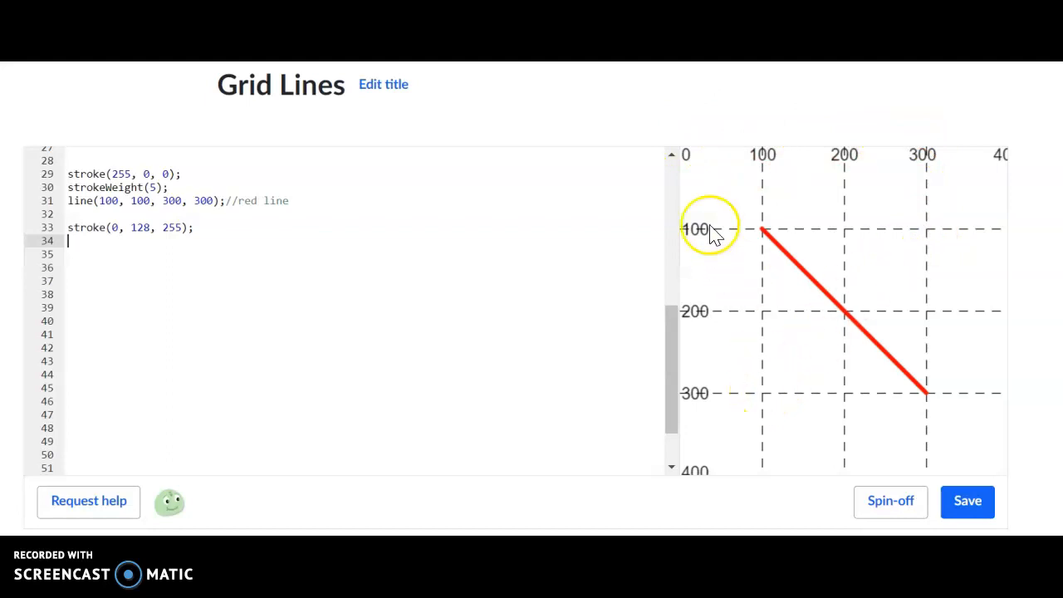
pyautogui.moveTo(747, 270)
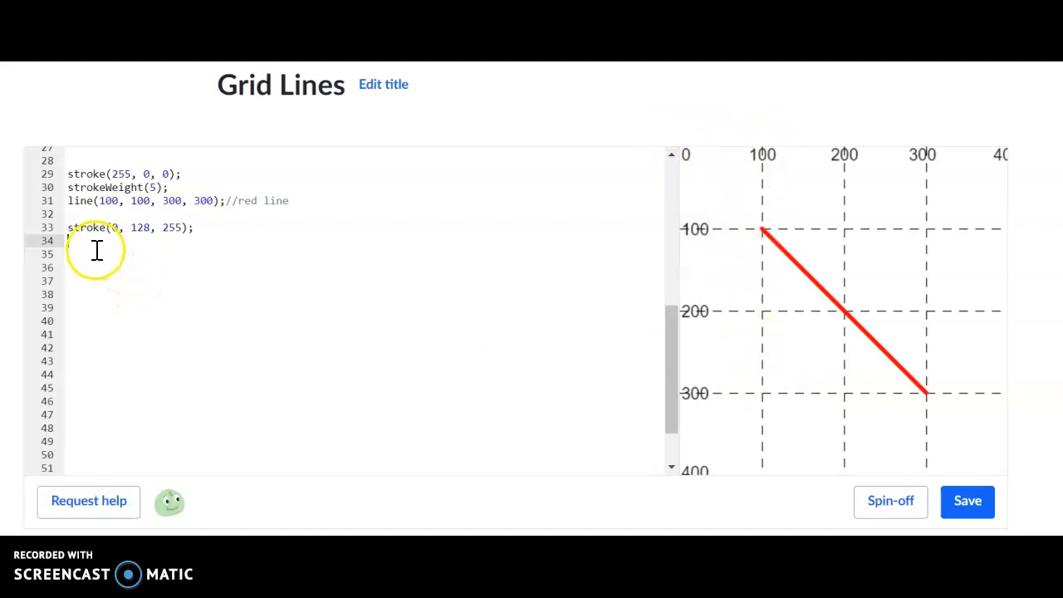
# - Add line(300, 100, 100, 300); on line 34 to draw the crossing blue diagonal
pyautogui.write('line')
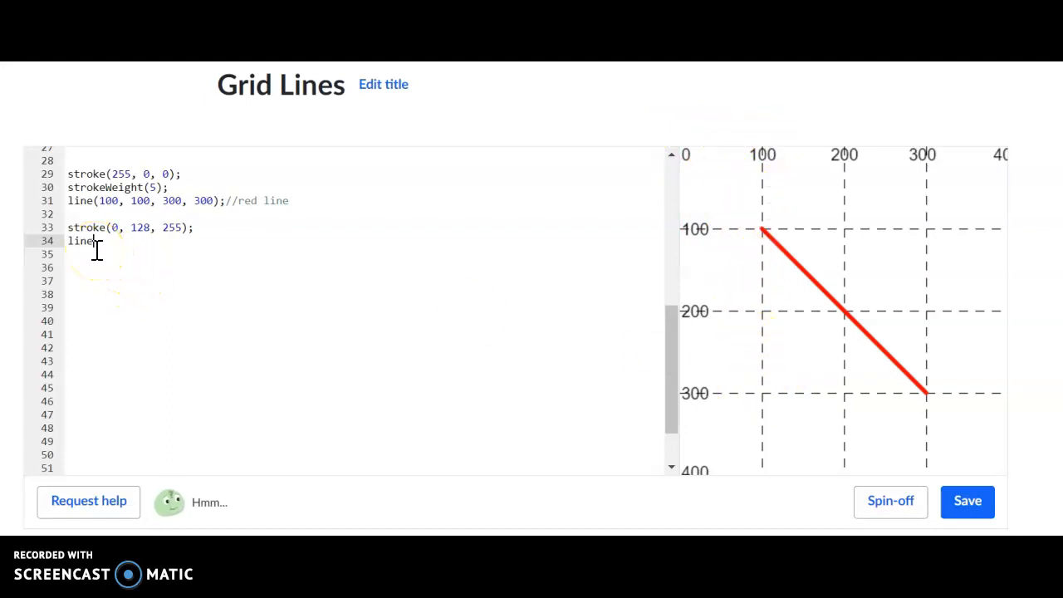
pyautogui.write('(2')
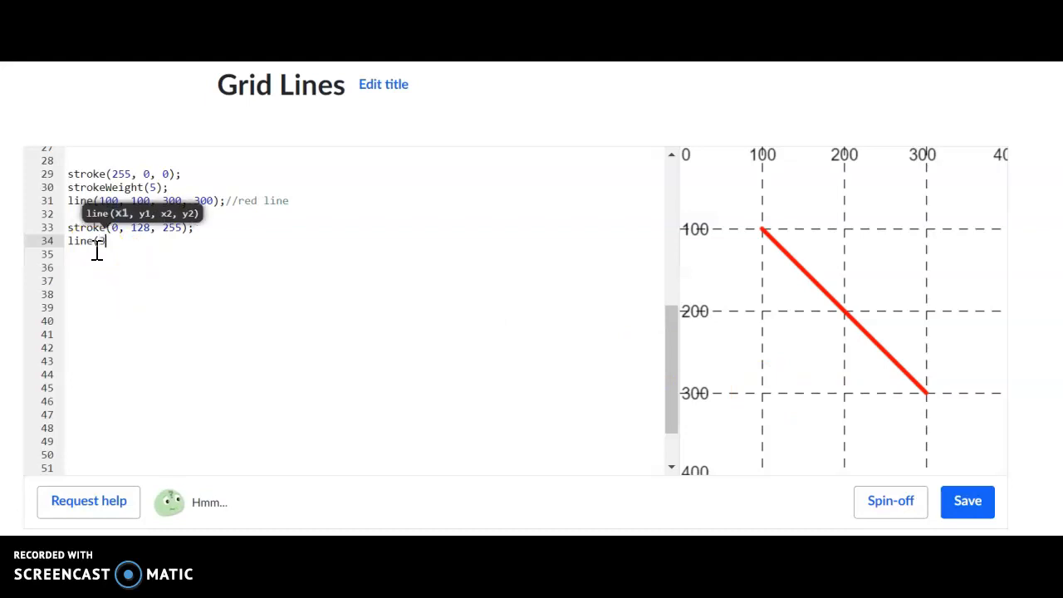
pyautogui.write('300, 1')
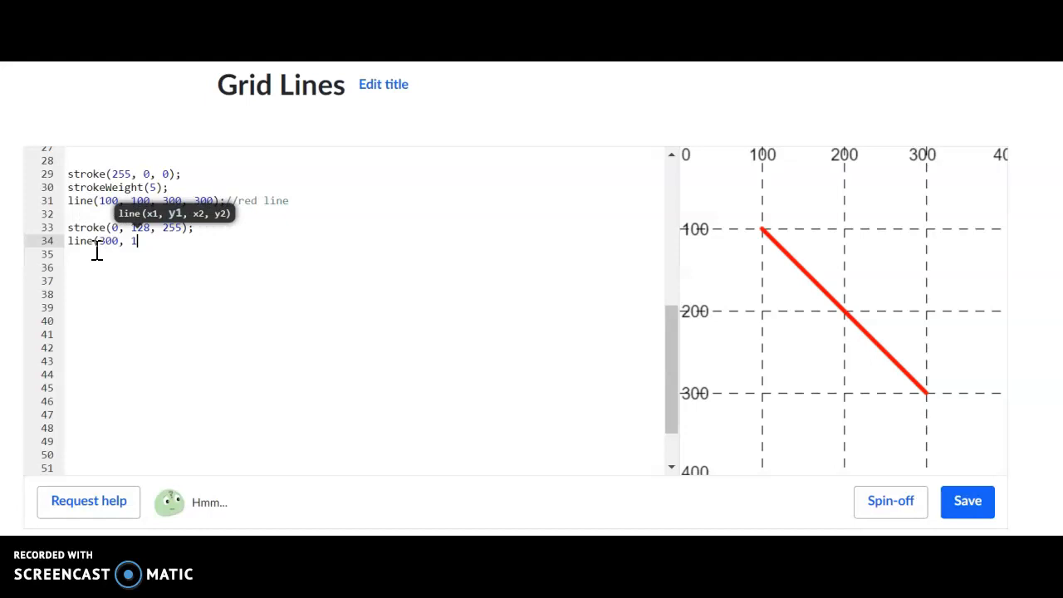
pyautogui.write('00,')
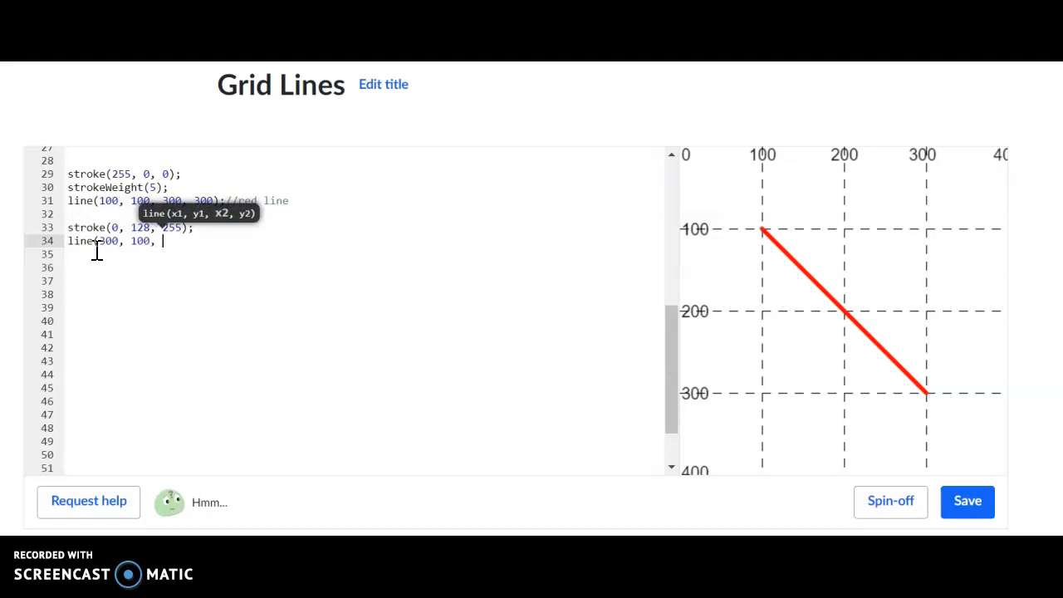
pyautogui.write('100')
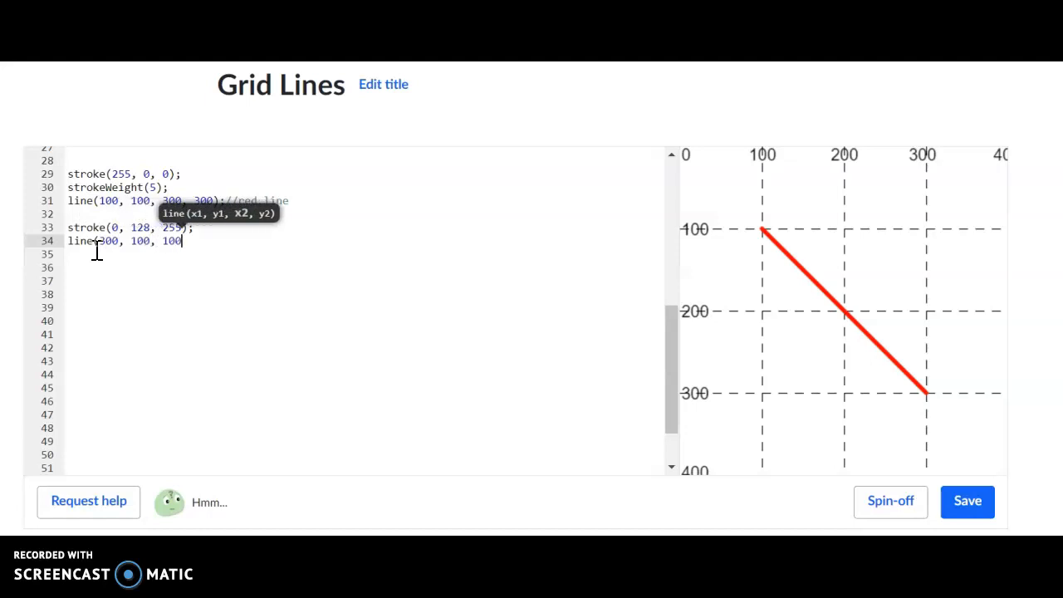
pyautogui.write(', 300')
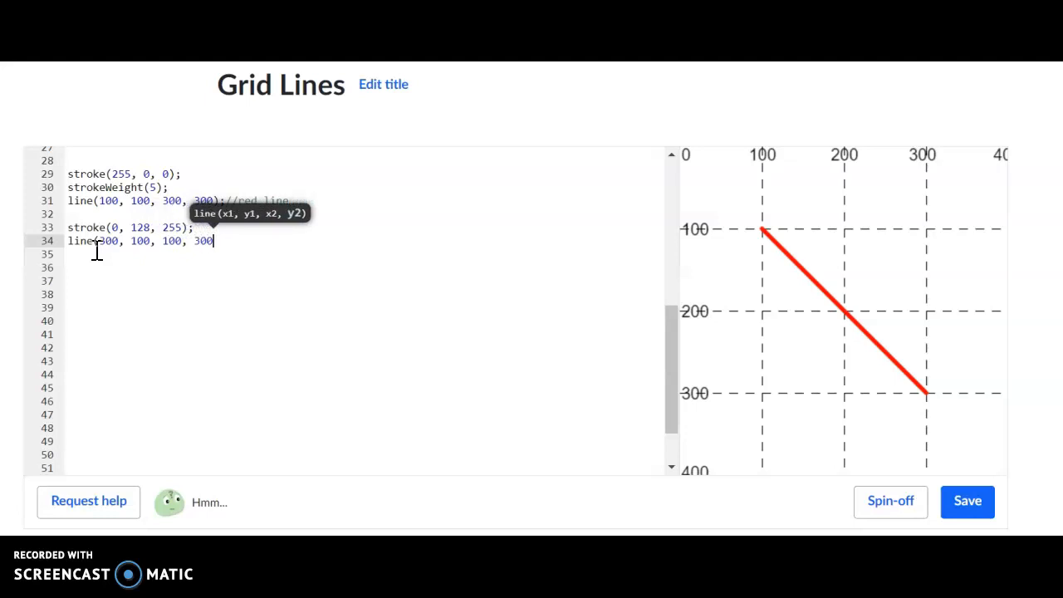
pyautogui.write(');')
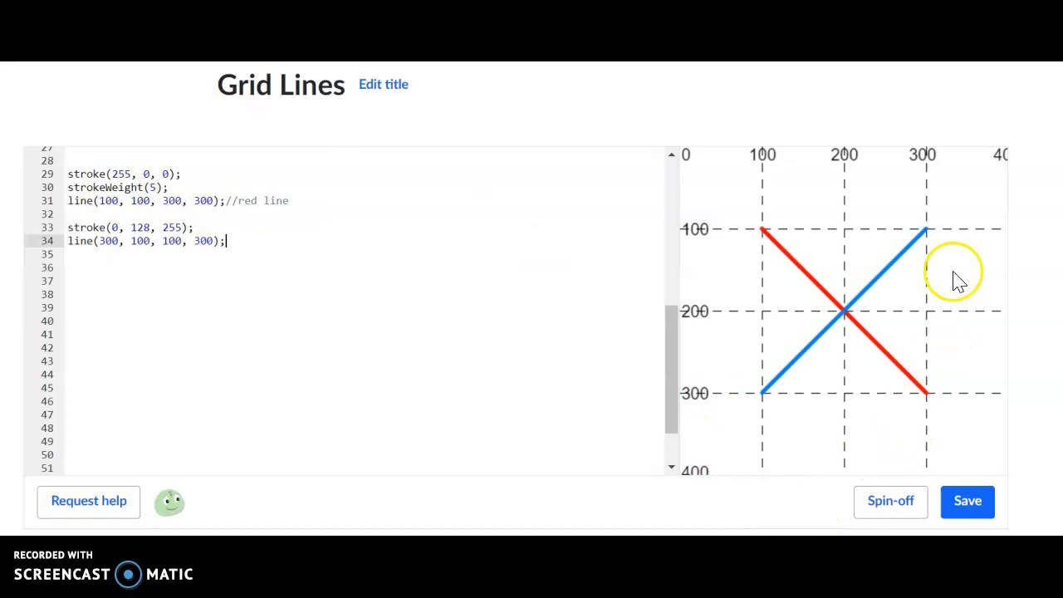
pyautogui.moveTo(902, 220)
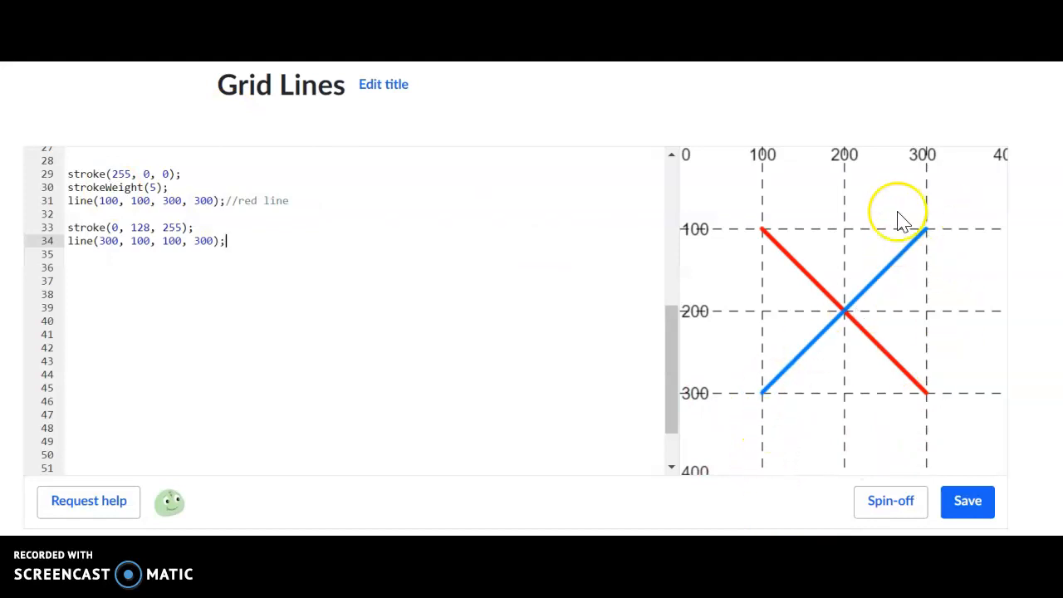
pyautogui.moveTo(760, 403)
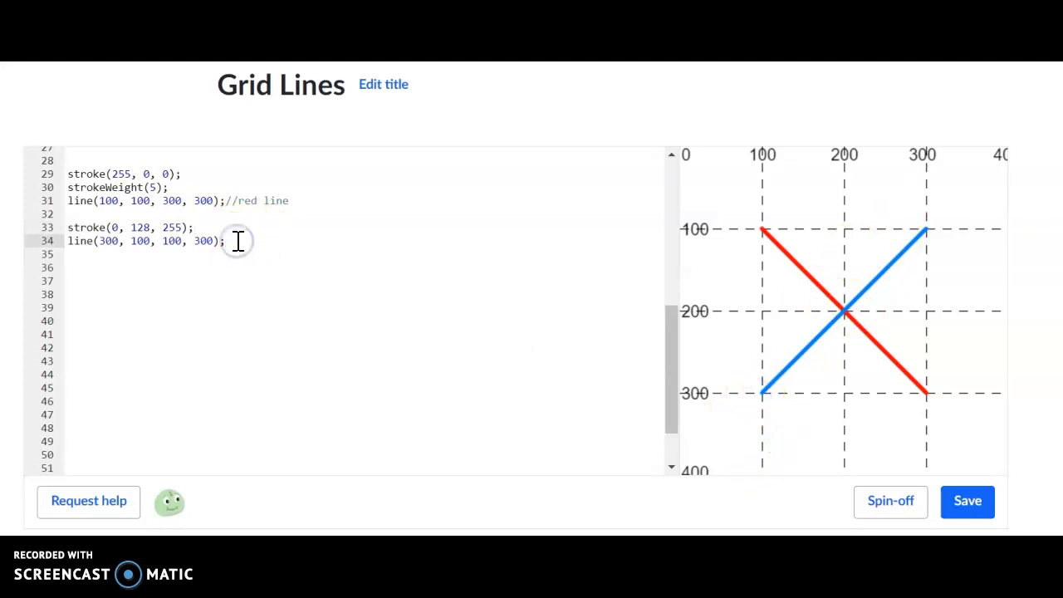
# - Append the comment //blue line to the blue diagonal's code on line 34
pyautogui.write('bl')
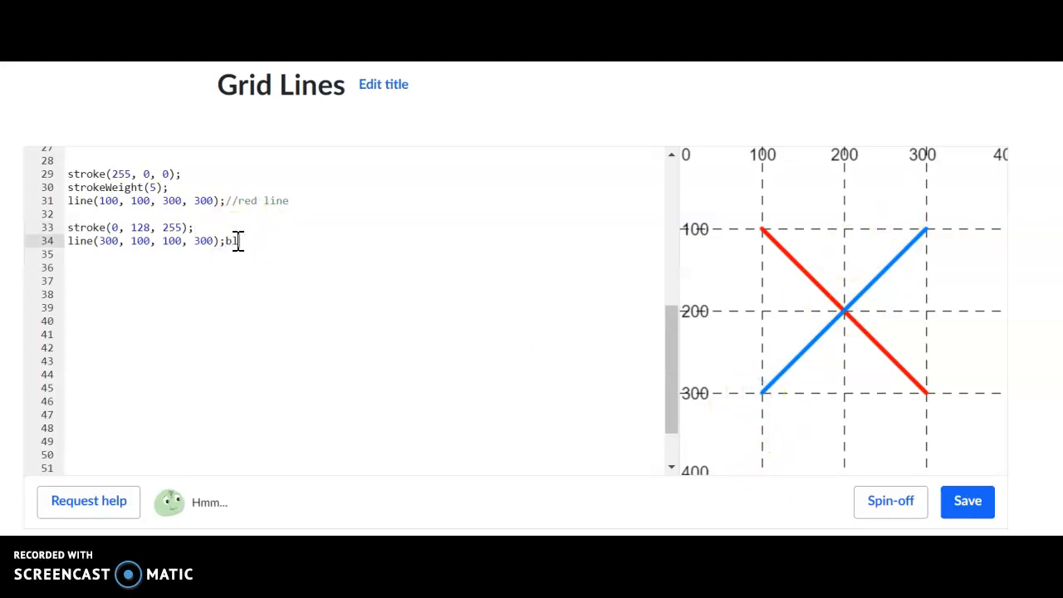
pyautogui.write('//blu')
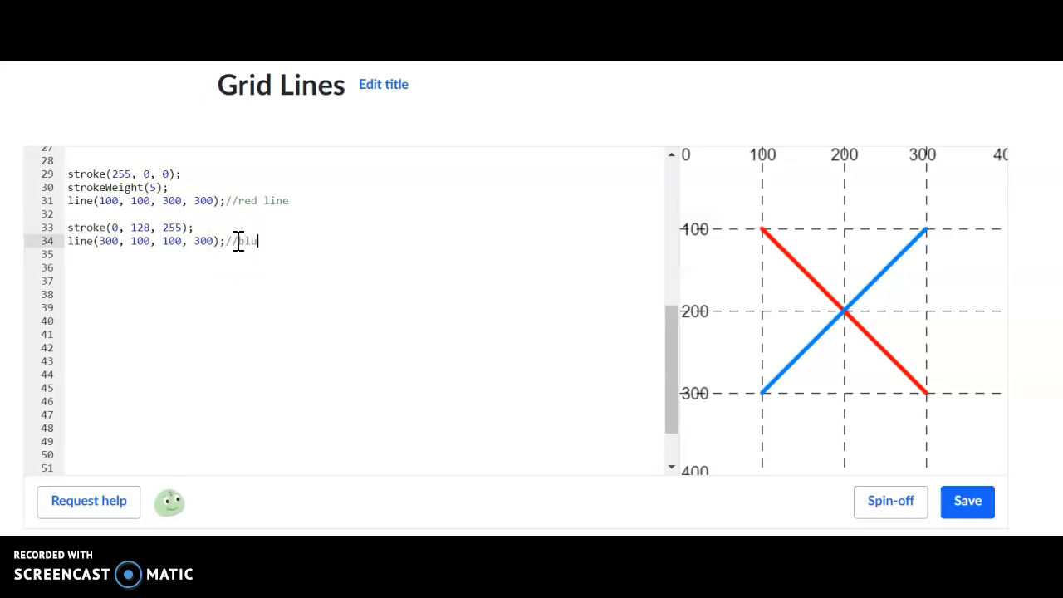
pyautogui.write('e line')
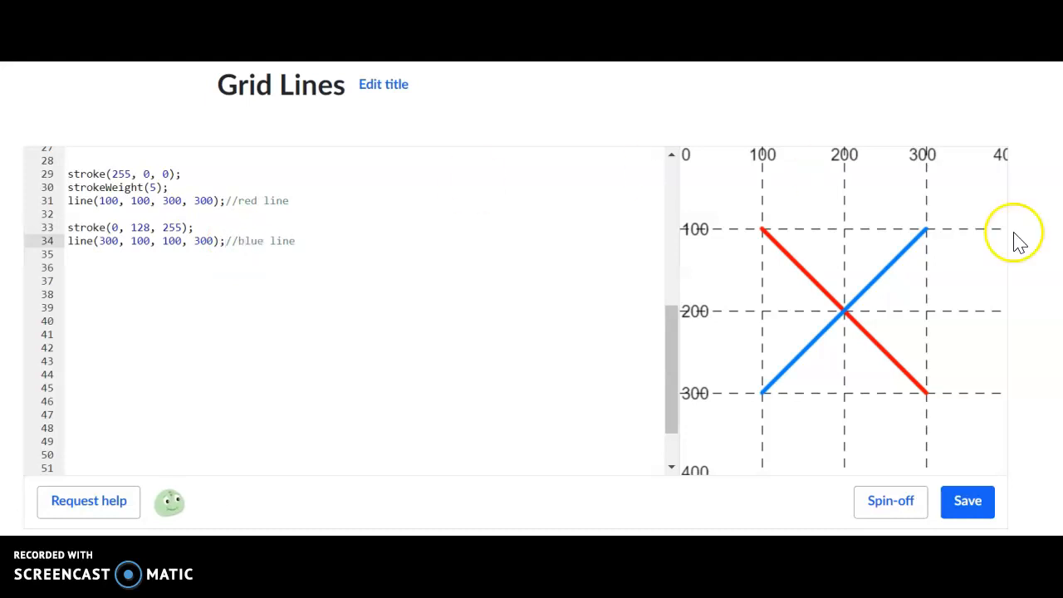
pyautogui.moveTo(843, 264)
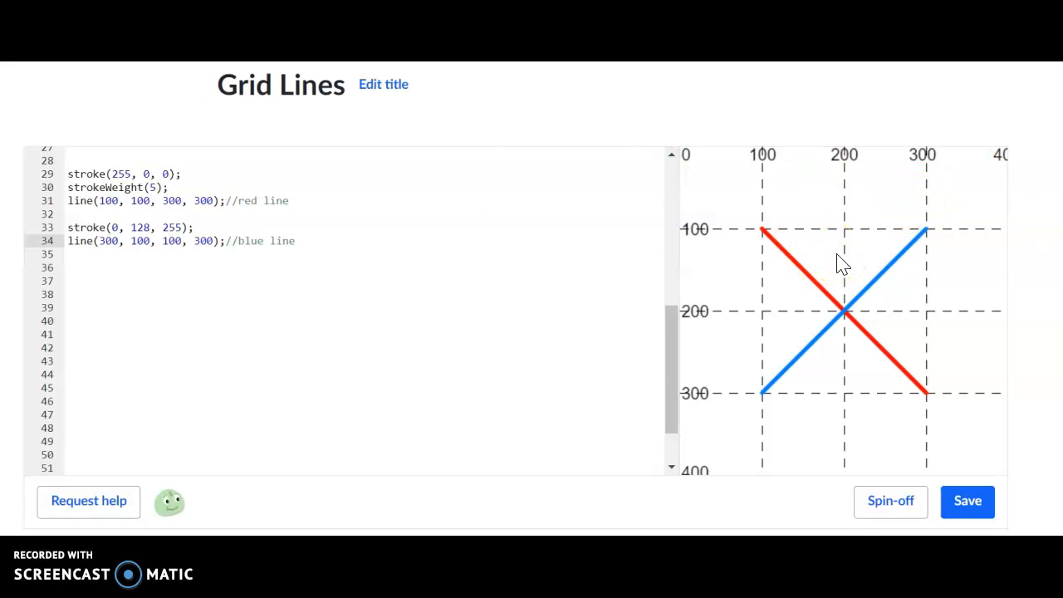